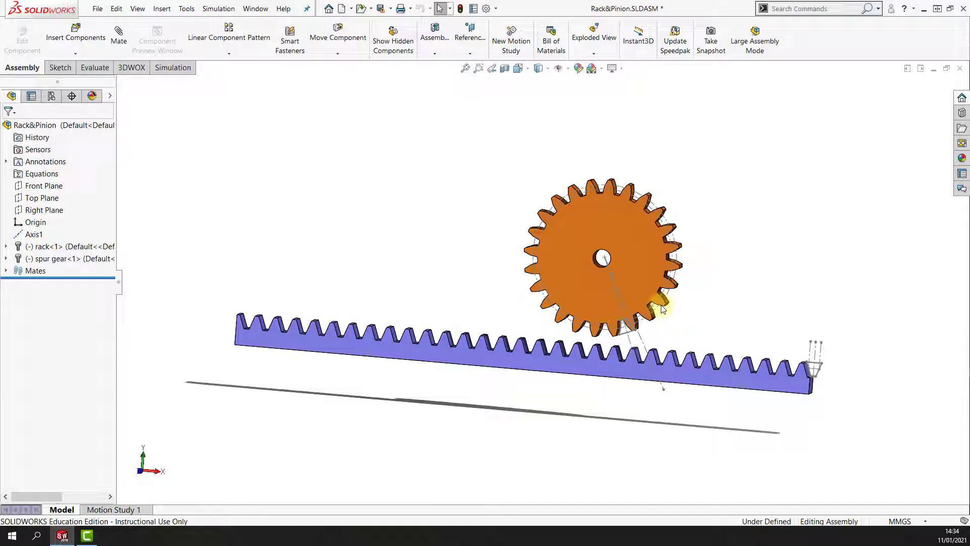
mouse_move(240, 102)
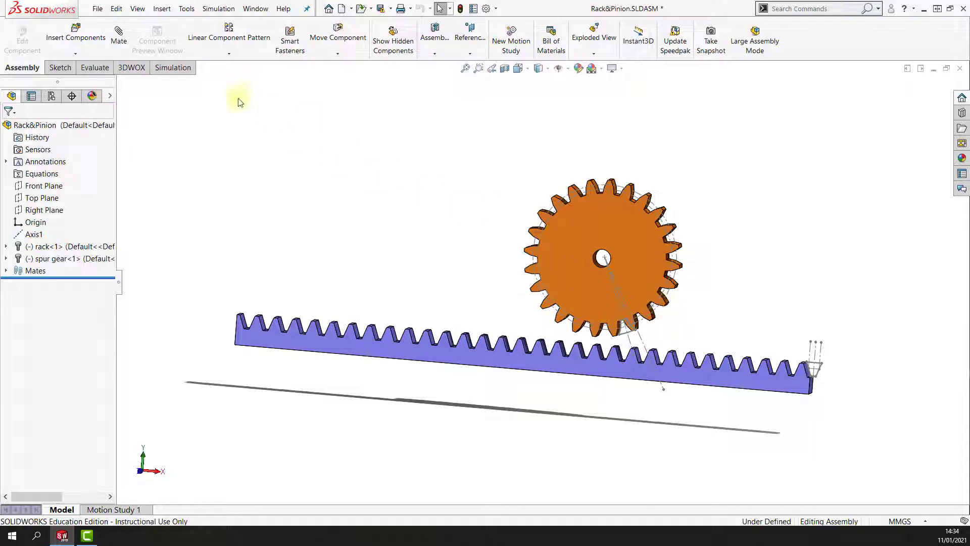
Step: Start the Mate command in the Rack&Pinion assembly to add a distance mate
click(118, 34)
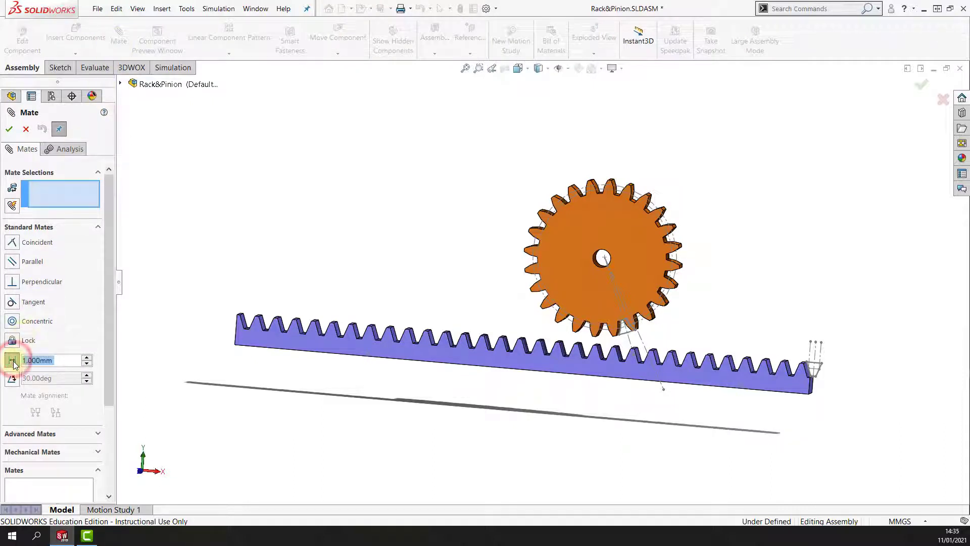
Step: Add a distance mate between the gear's sketch point and the rack's sketch line
click(603, 256)
text(76)
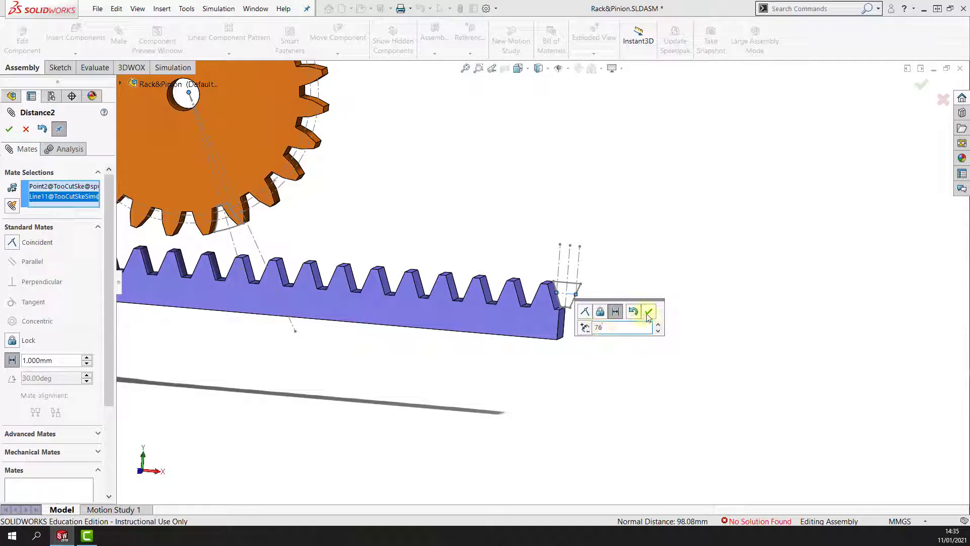
click(647, 312)
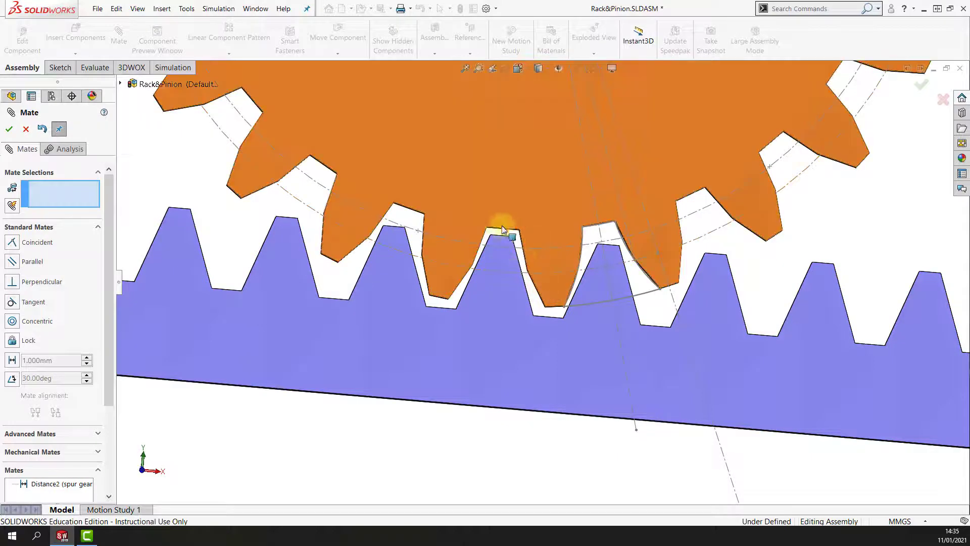
Step: Collapse the Standard Mates section, leaving Distance2 as the only listed mate
click(502, 232)
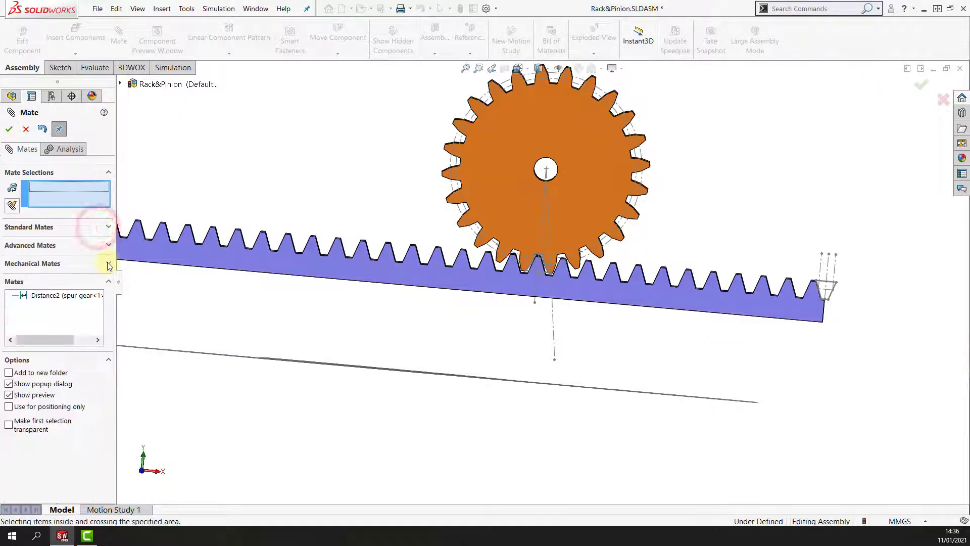
Step: Preview a Rack Pinion mate from the rack's bottom edge and gear pitch circle (152.4 mm)
click(107, 263)
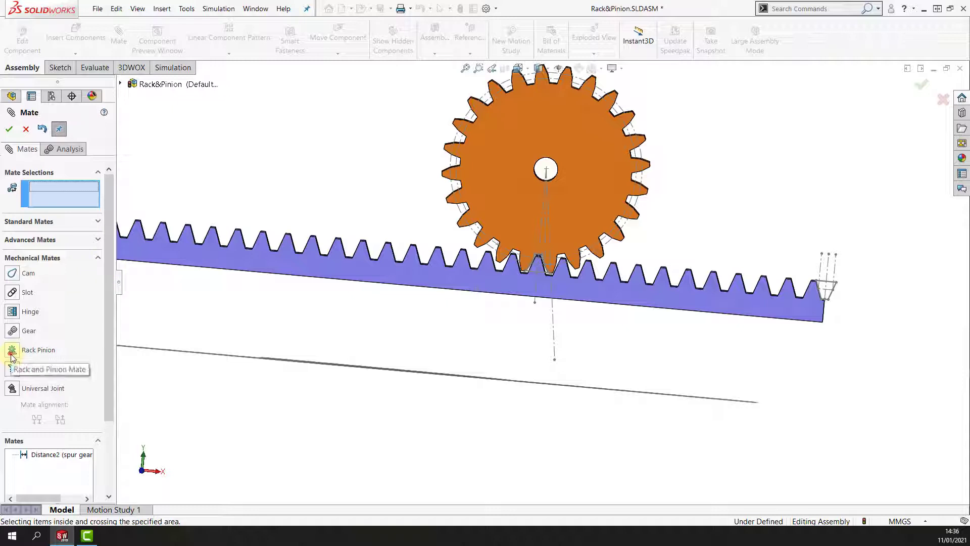
click(38, 349)
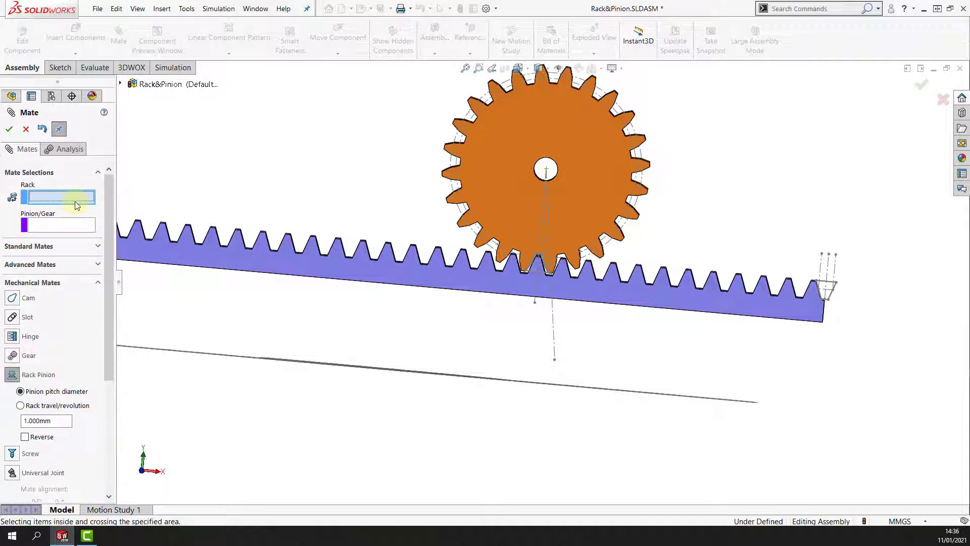
click(498, 295)
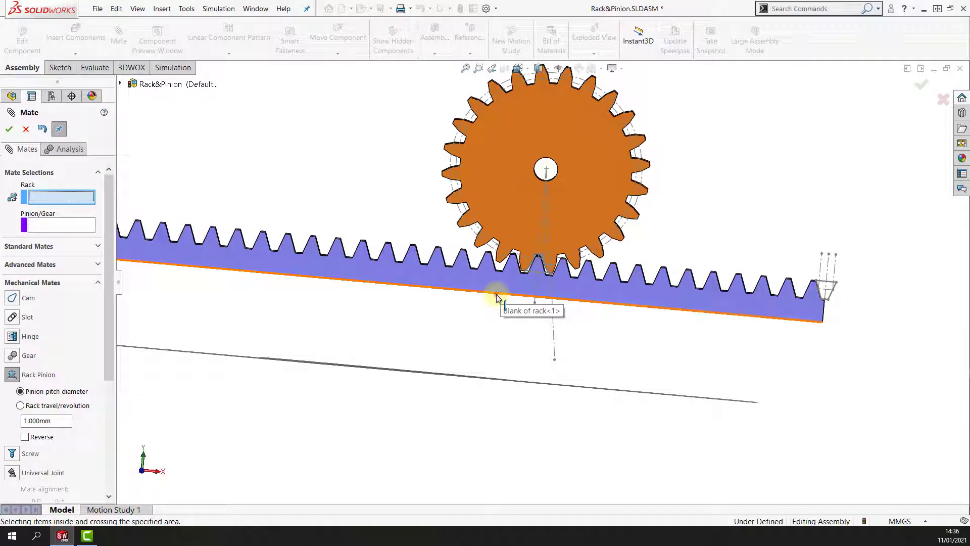
click(498, 295)
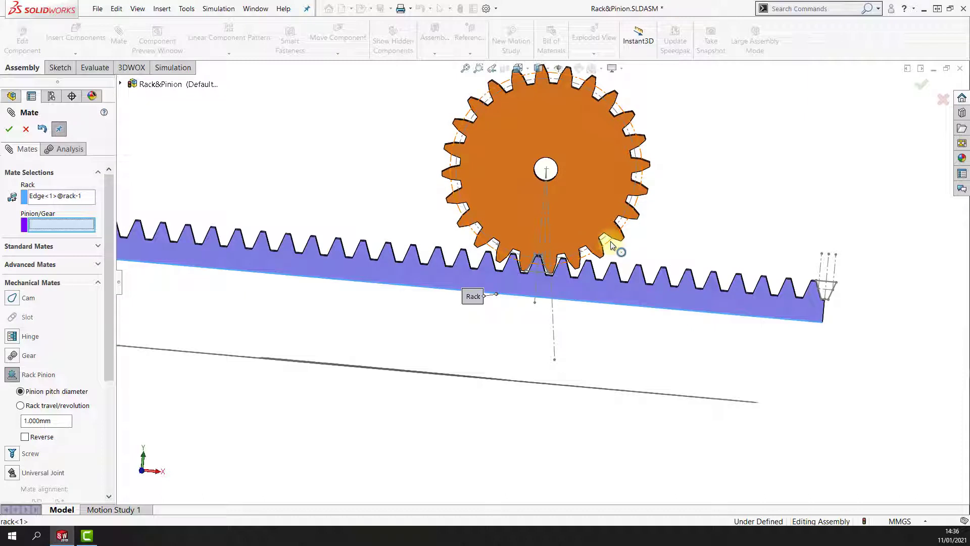
click(612, 242)
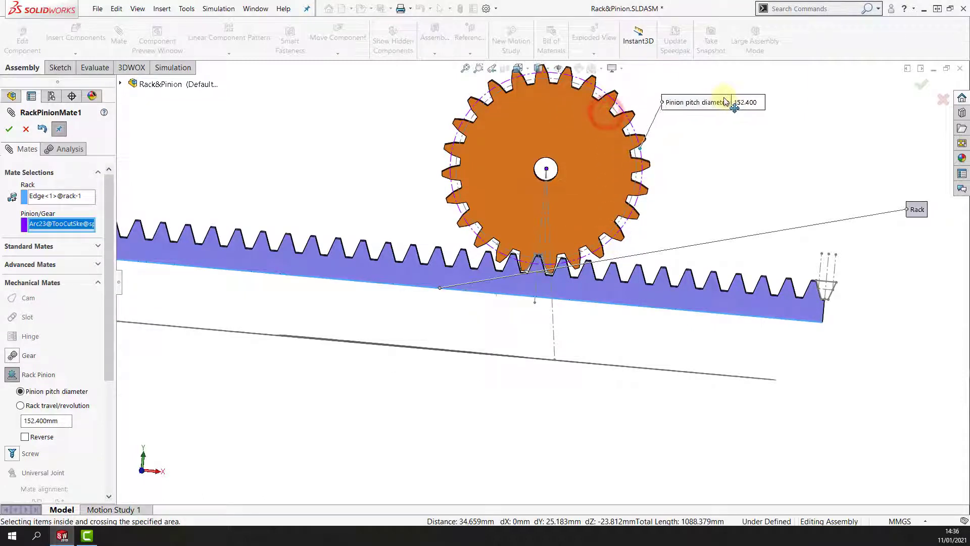
mouse_move(378, 210)
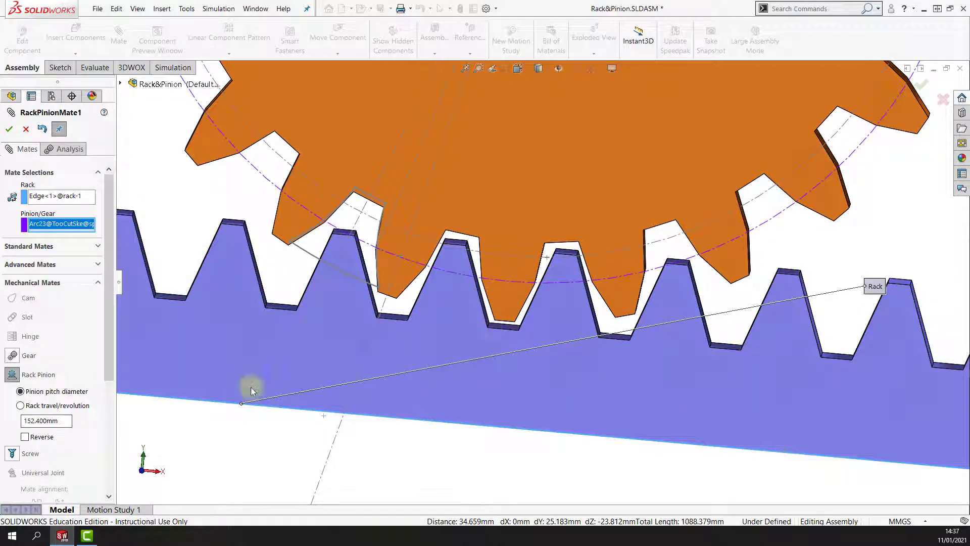
Step: Enable Reverse on the Rack Pinion mate so rack travel opposes gear rotation
click(20, 436)
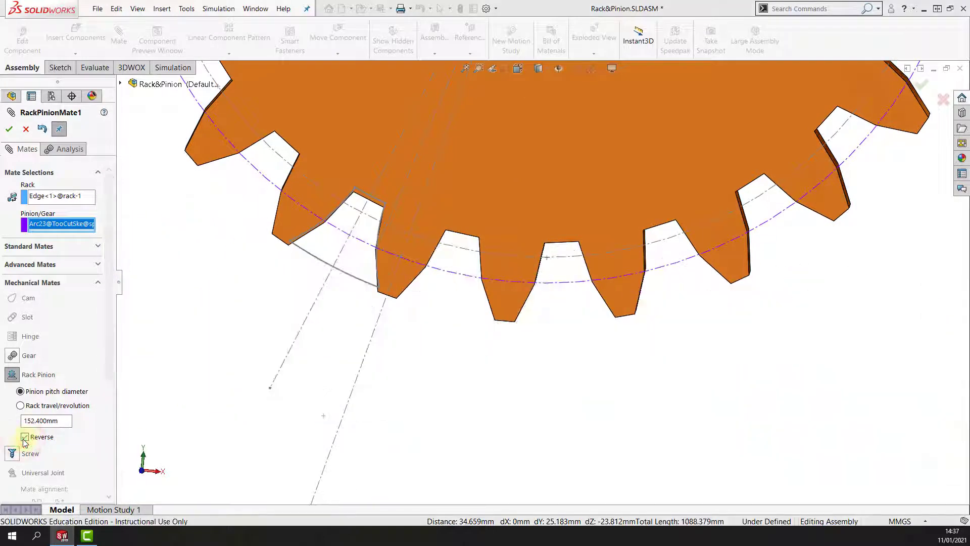
click(25, 436)
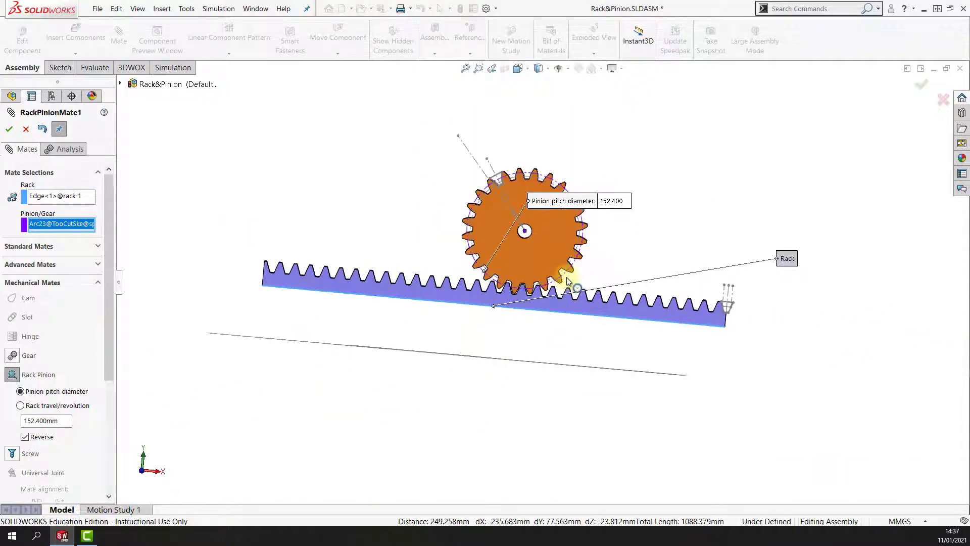
scroll(up, 3)
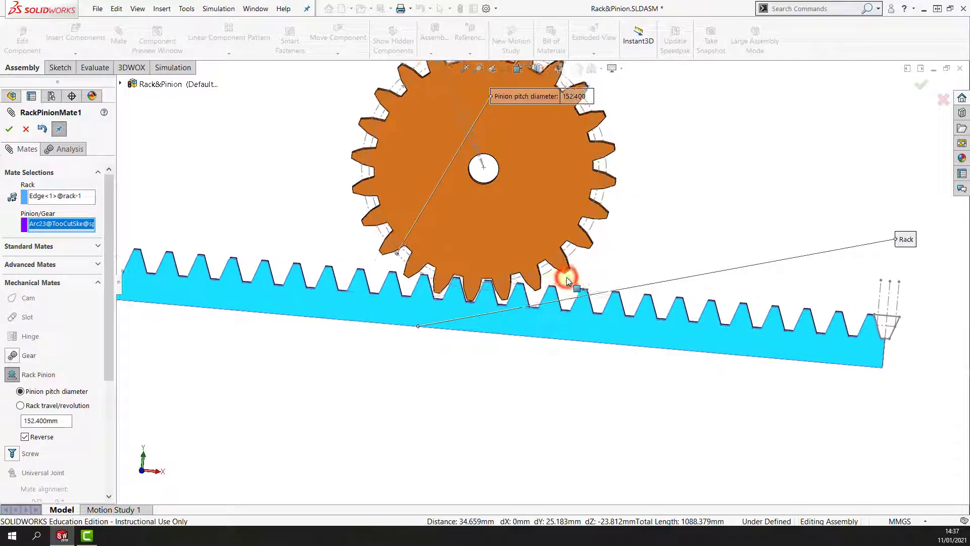